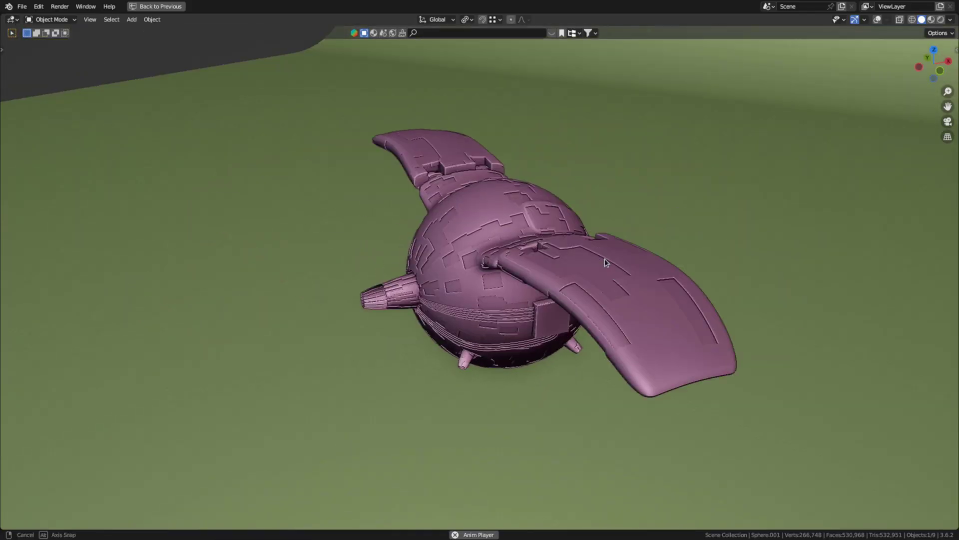
# - Build Material.010 as a worn yellow metal with rust and dirt via Mix PBR groups
pyautogui.click(314, 8)
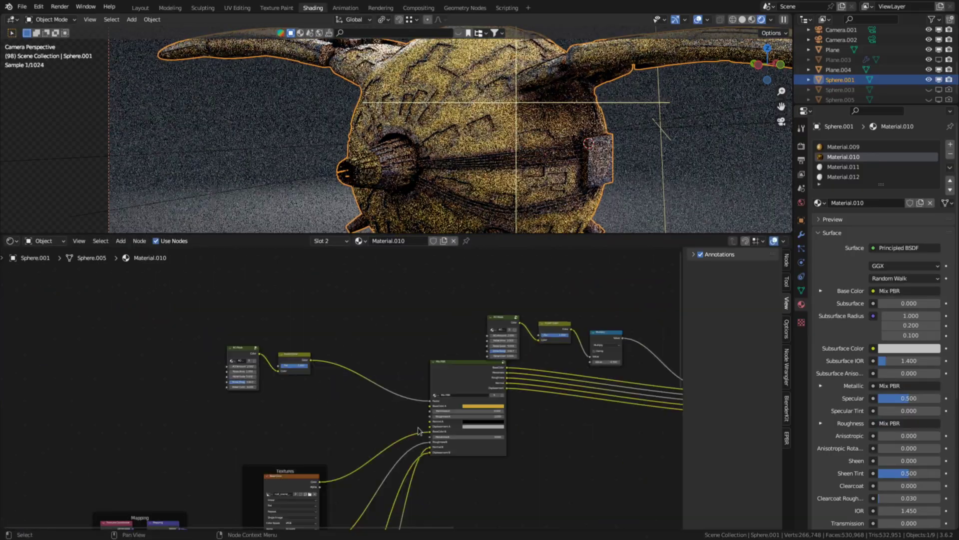
# - Select the rear nozzle faces with linked selection delimited by Seam for Material.009
pyautogui.click(140, 8)
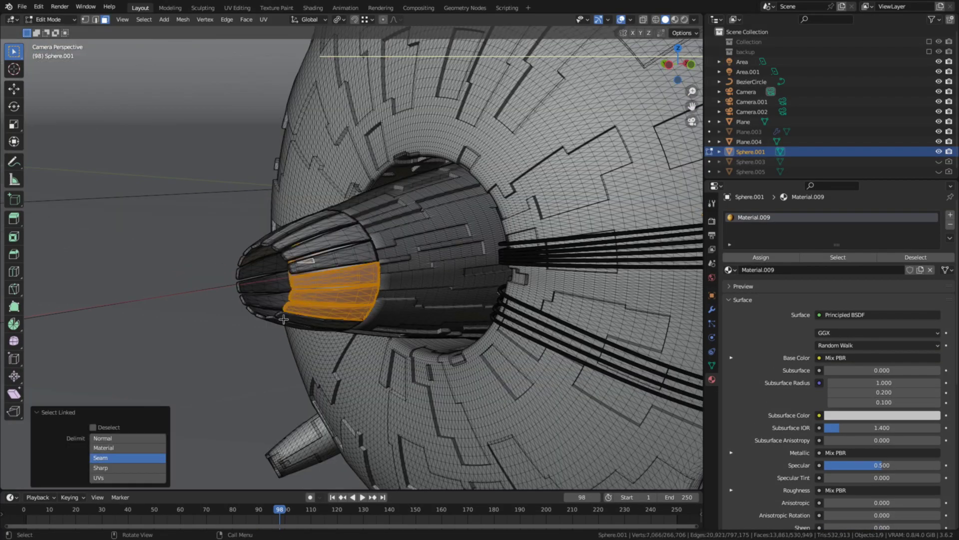
pyautogui.click(280, 241)
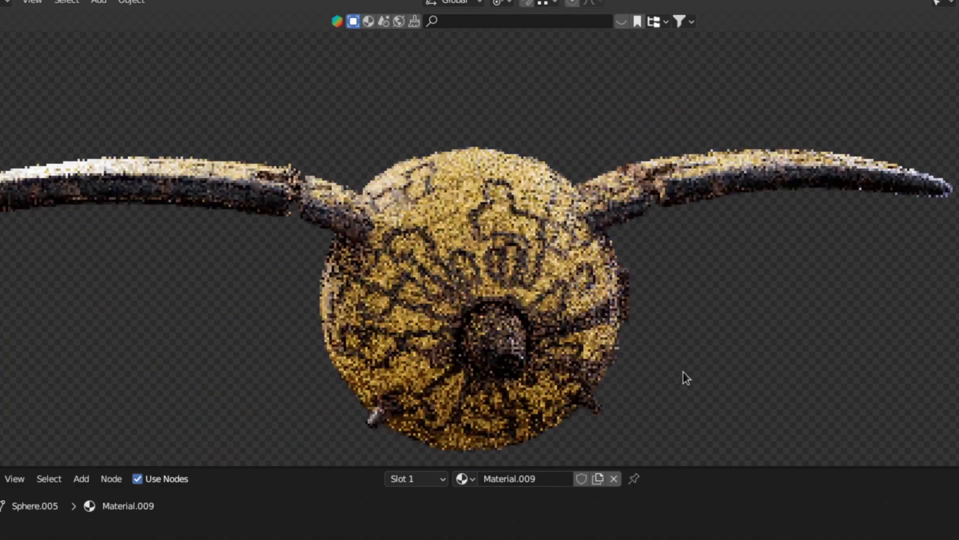
# - Adjust Material.009's wear mask so brown streaks spread across the gold hull and wings
pyautogui.click(143, 8)
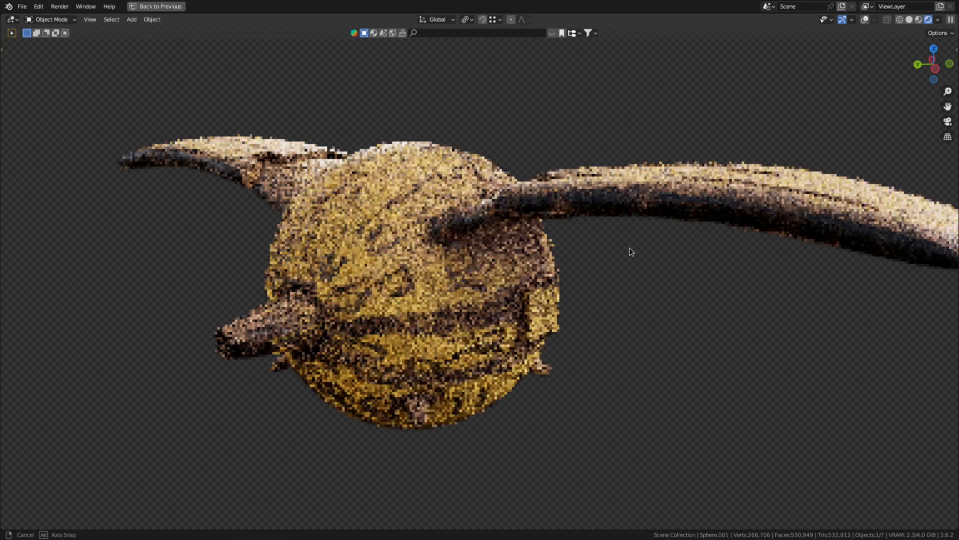
# - Stamp the large 7 decal onto the ball's front with a Stencil-textured TexDraw brush
pyautogui.click(275, 8)
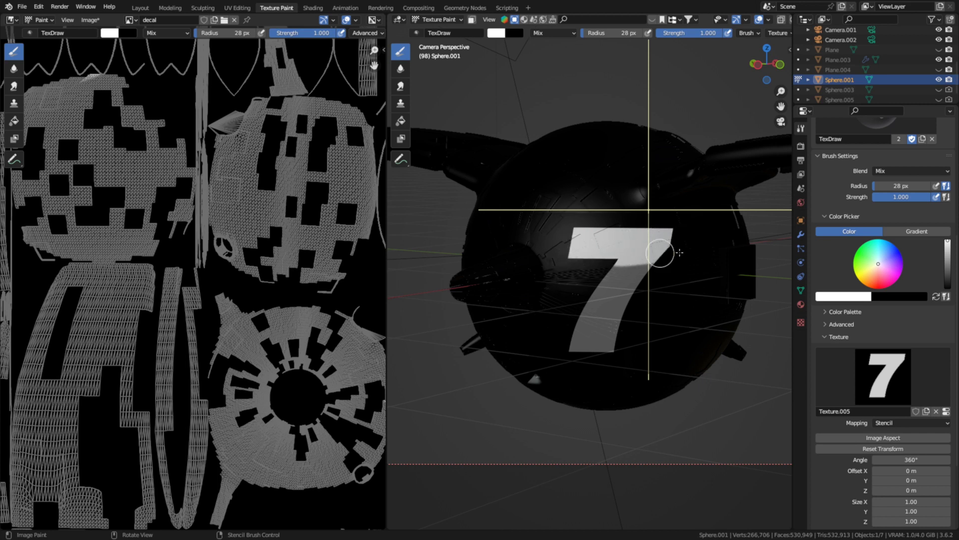
pyautogui.click(312, 8)
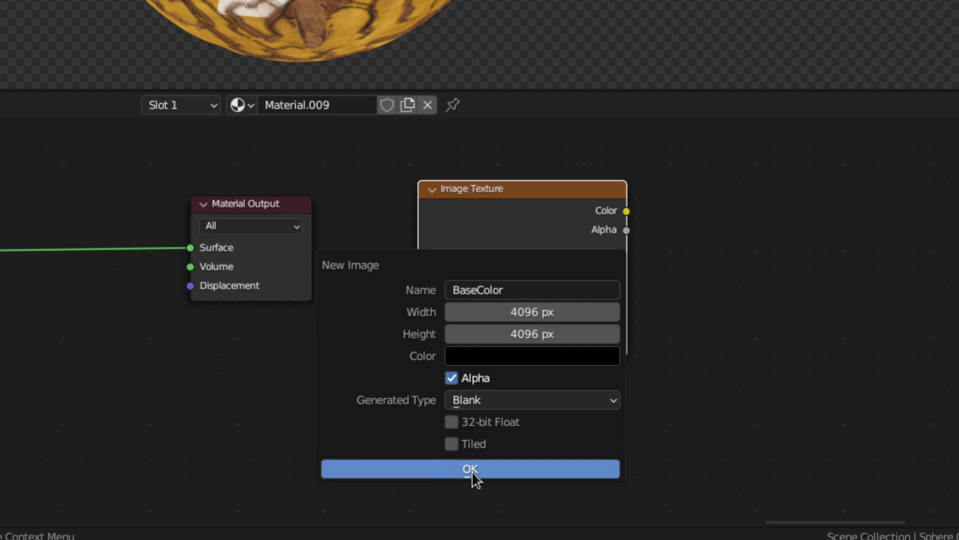
# - Create the 4096 px BaseColor image and start naming a second image 'Roughness'
pyautogui.click(470, 469)
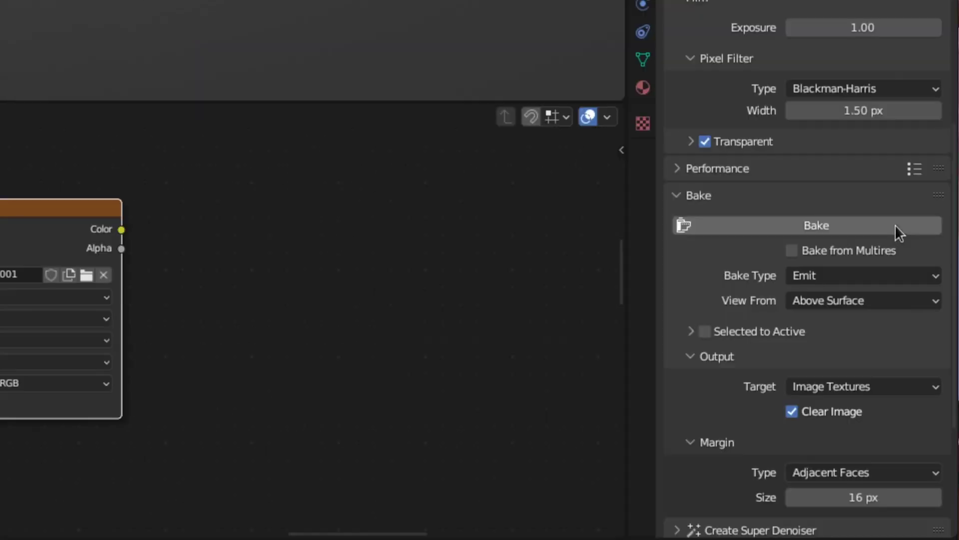
pyautogui.write('Roughn')
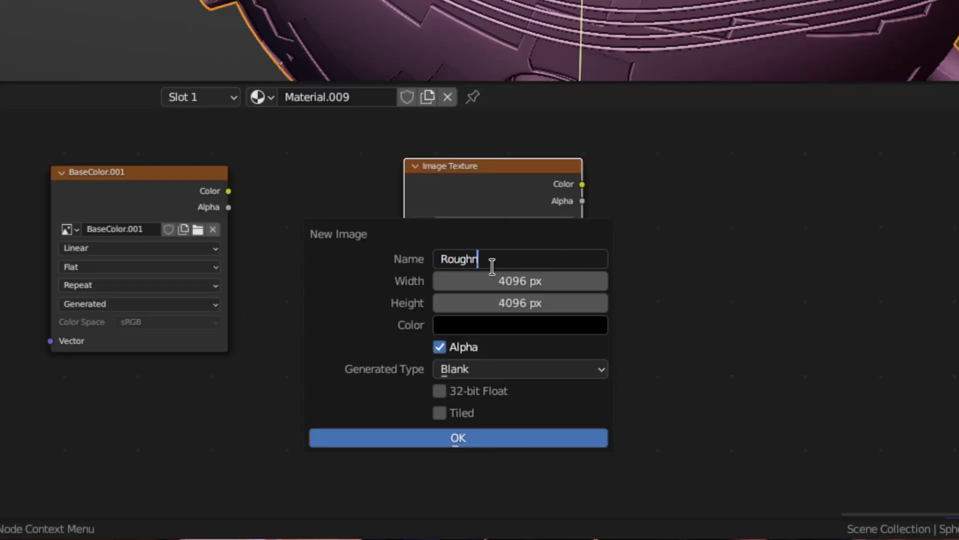